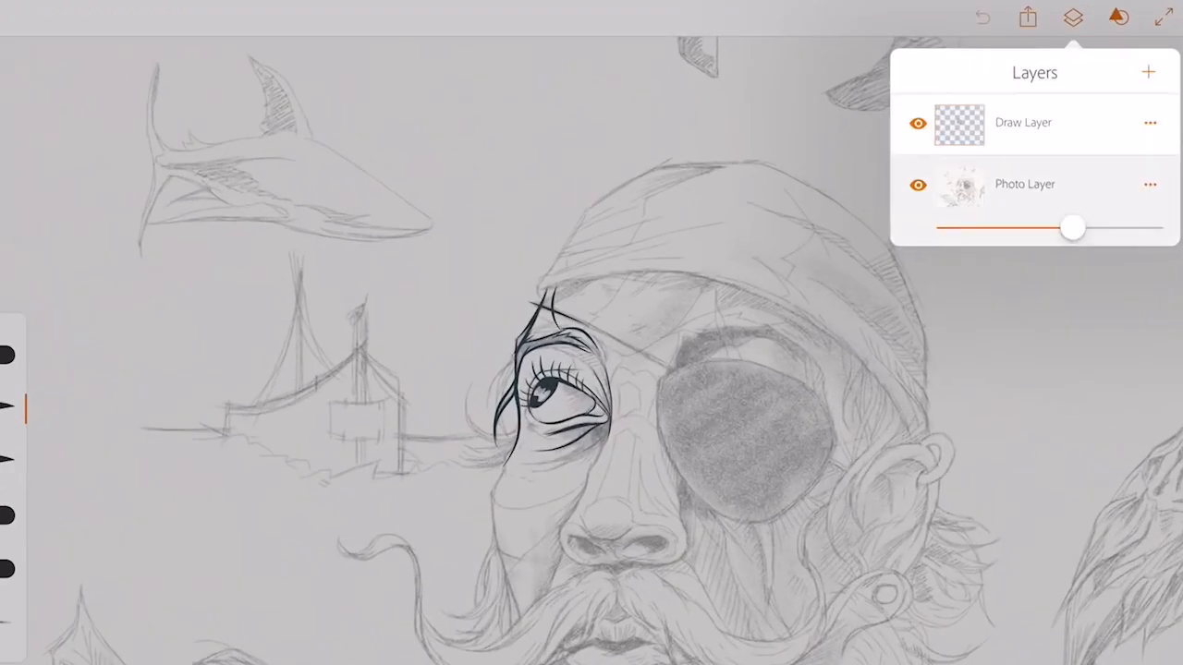
Step: Open the Pixel brushes panel, with Charcoal pencil as the current brush, and browse its categories
drag(1072, 228, 1129, 227)
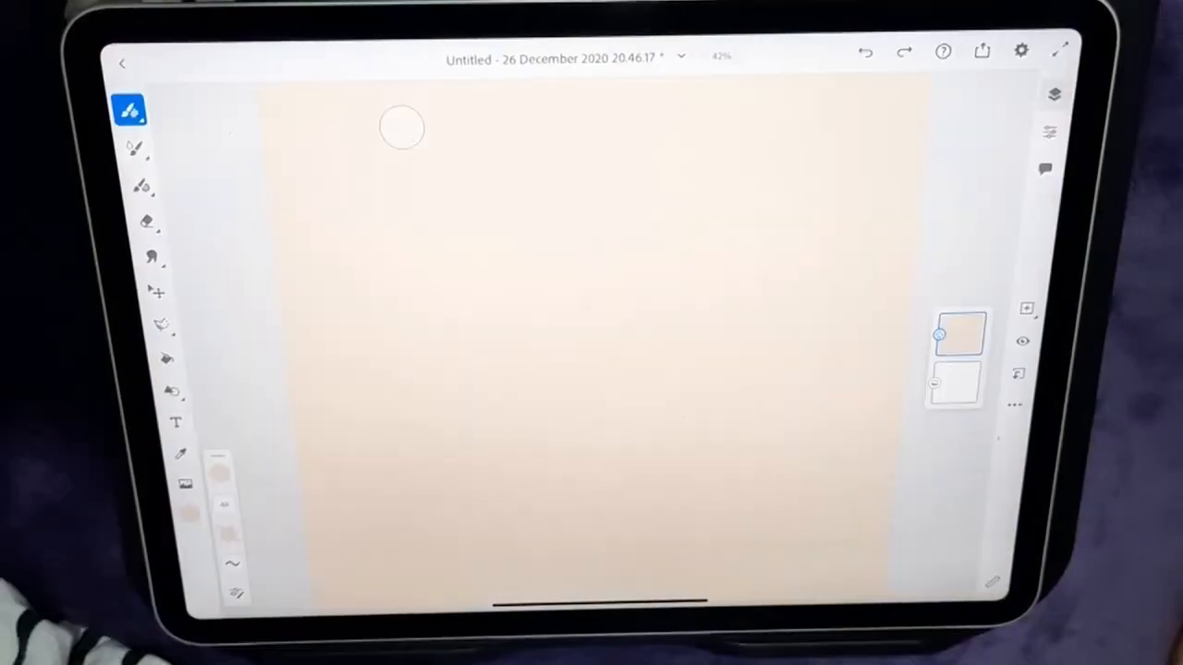
click(130, 110)
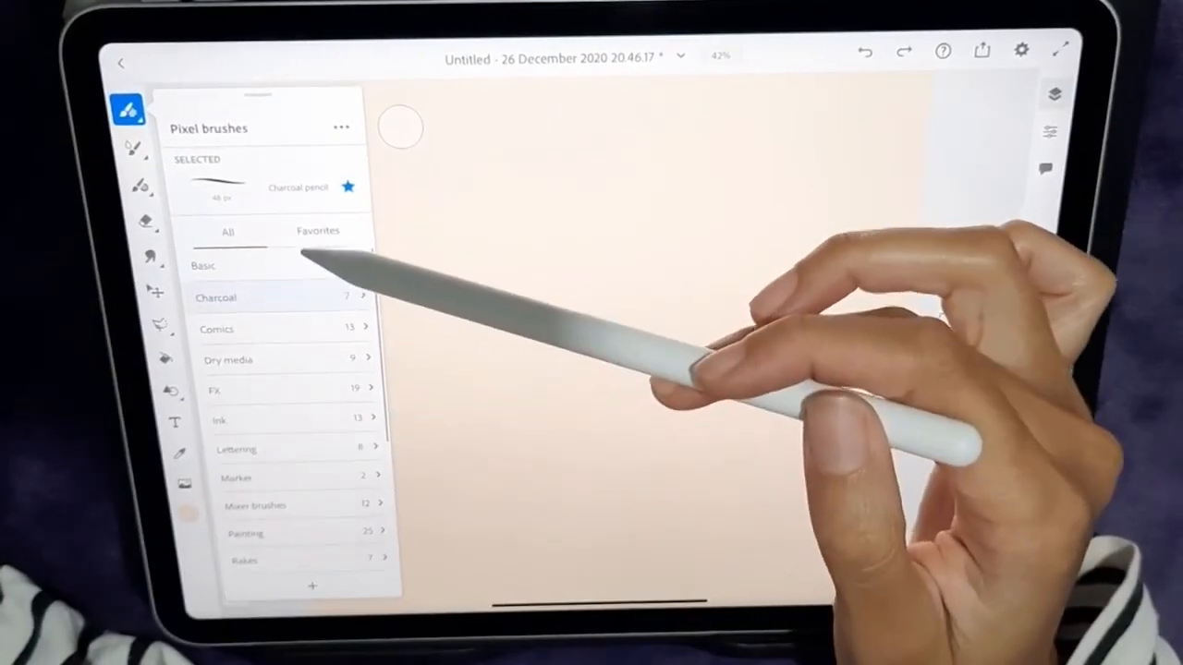
click(216, 296)
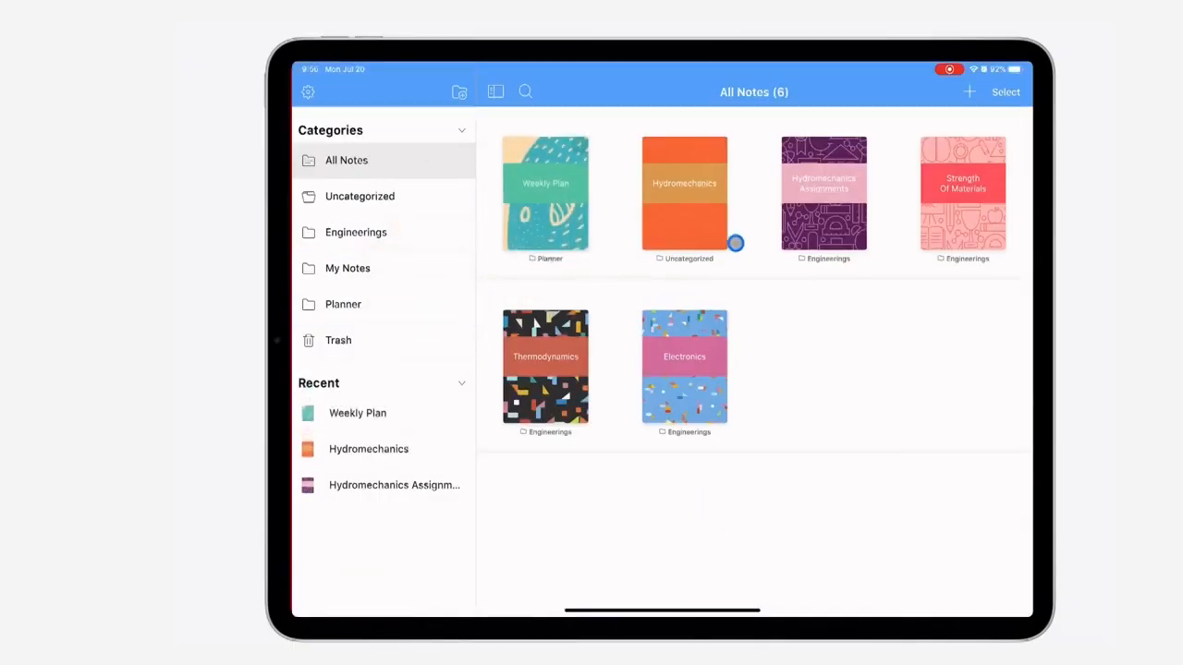
Step: Start a new notebook and preview the Marine and Music cover designs
click(969, 91)
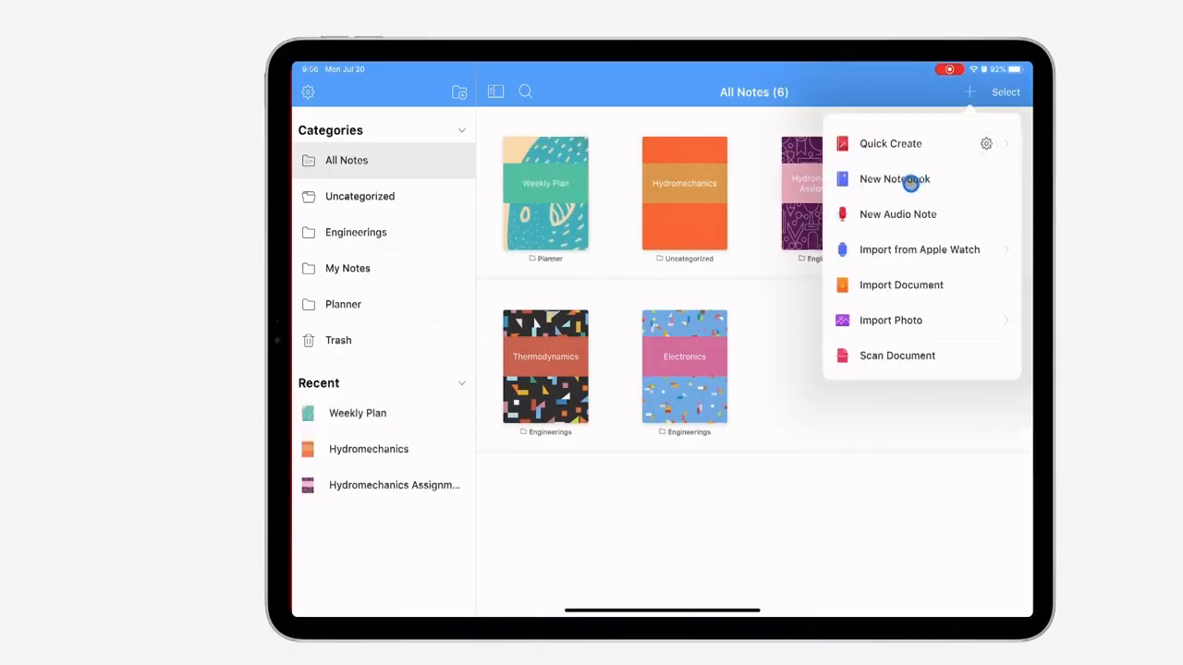
click(893, 178)
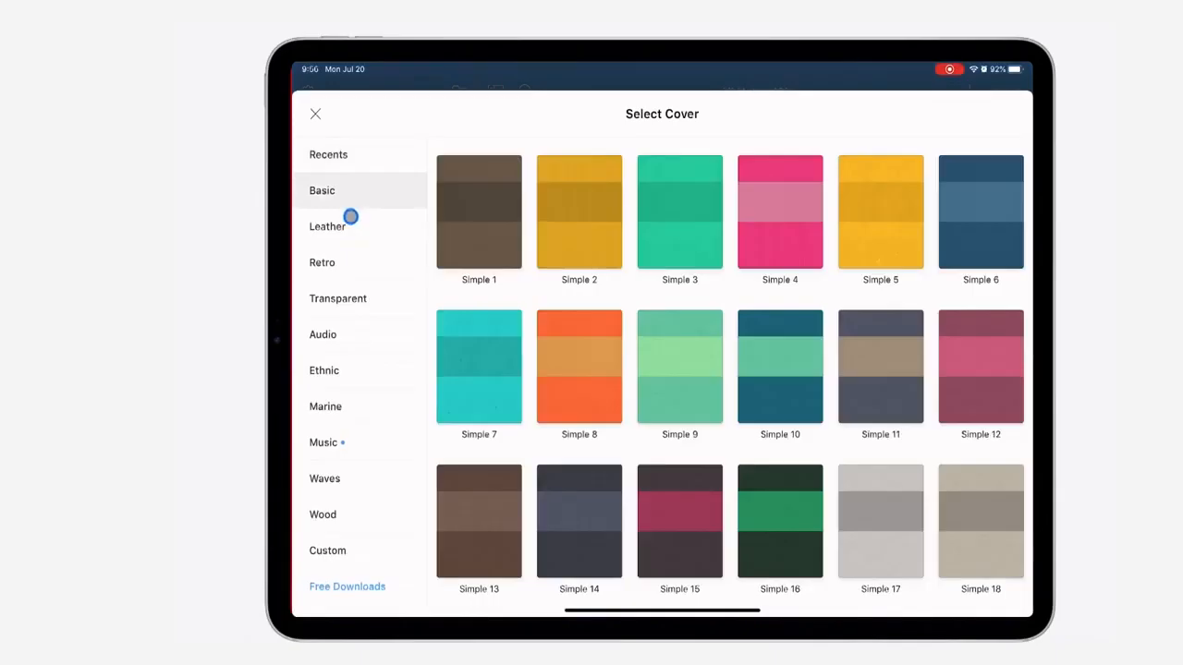
click(326, 407)
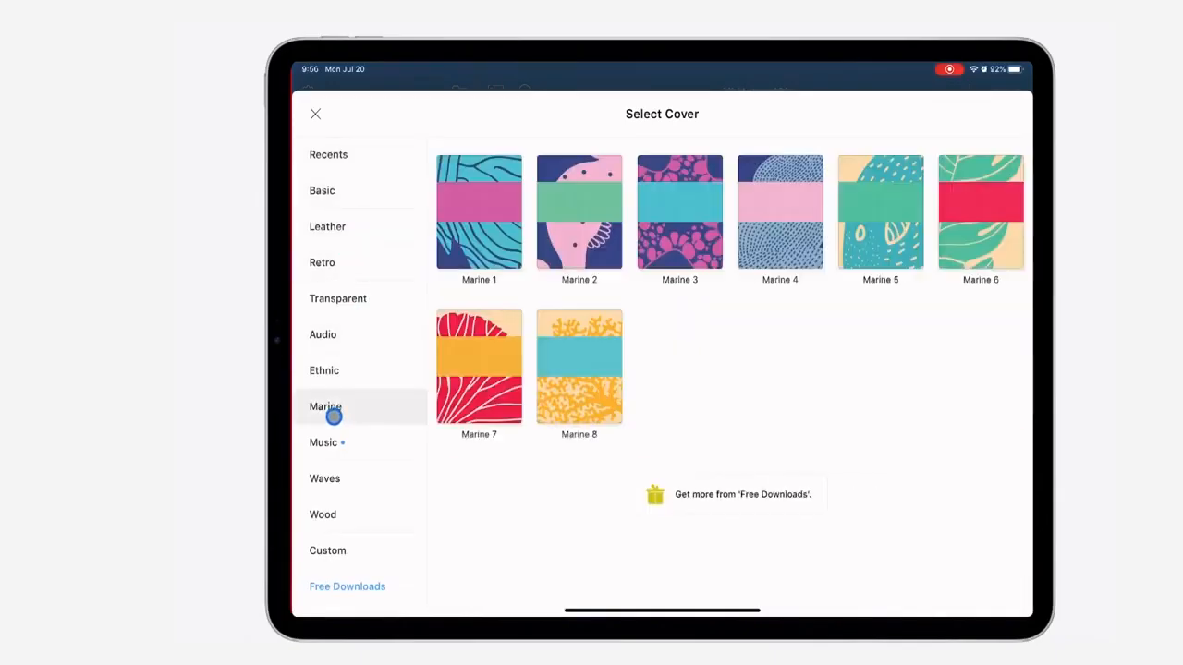
click(322, 442)
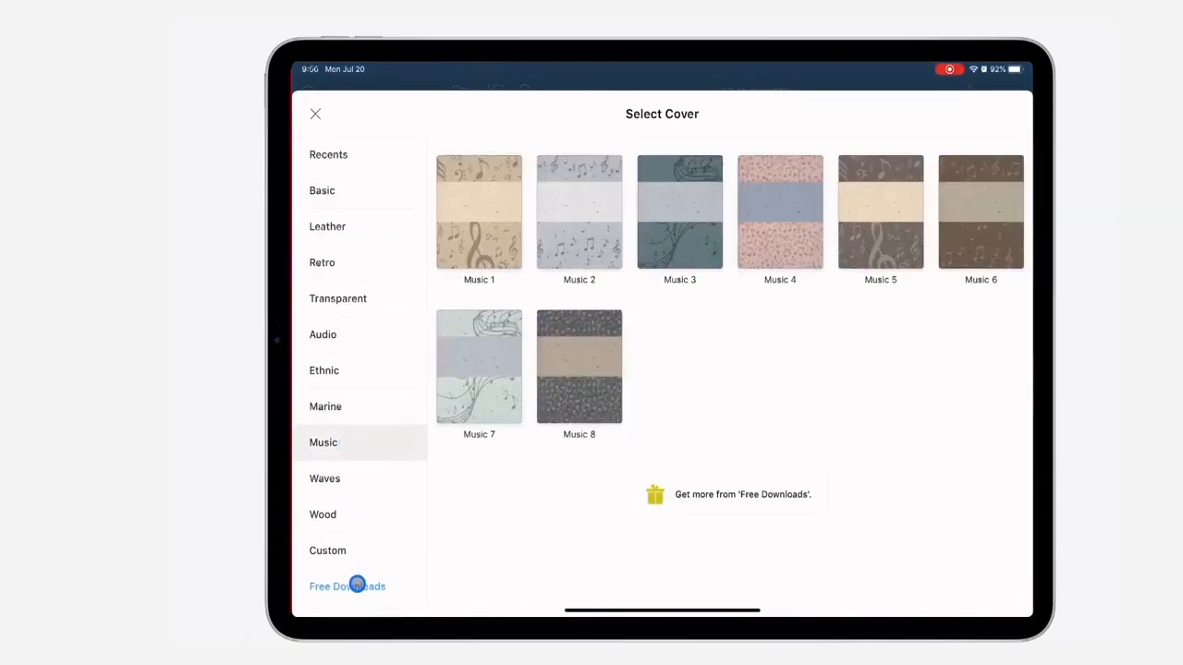
Step: Browse the free downloadable cover and paper packs in Noteshelf Club
click(347, 586)
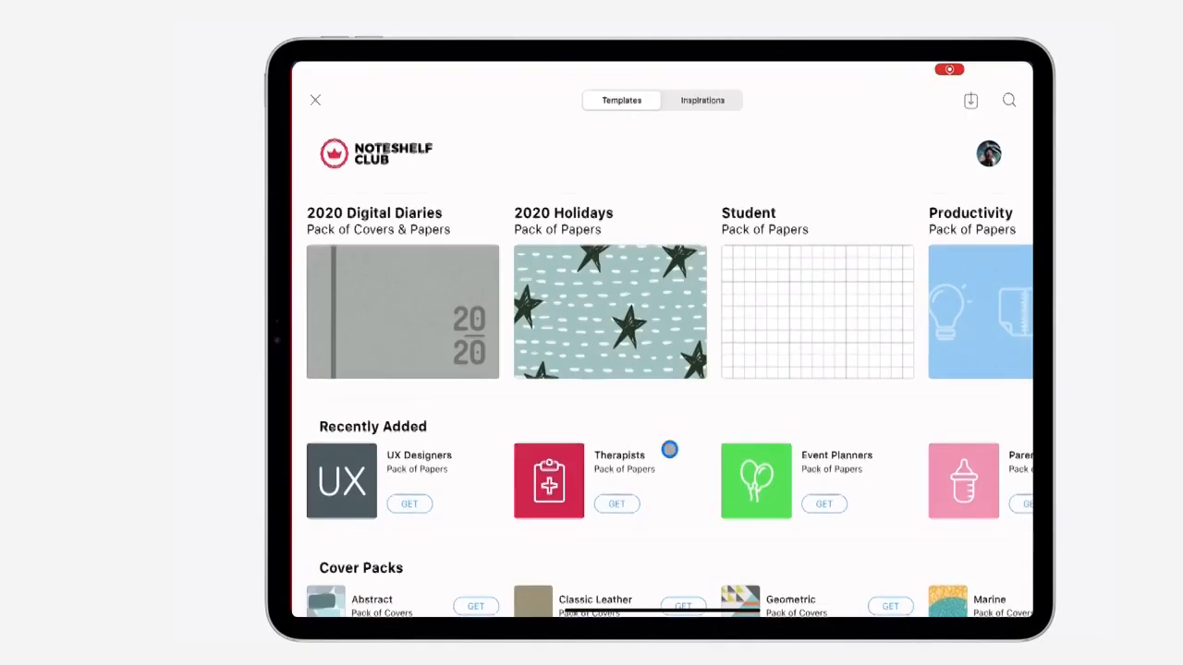
scroll(down, 3)
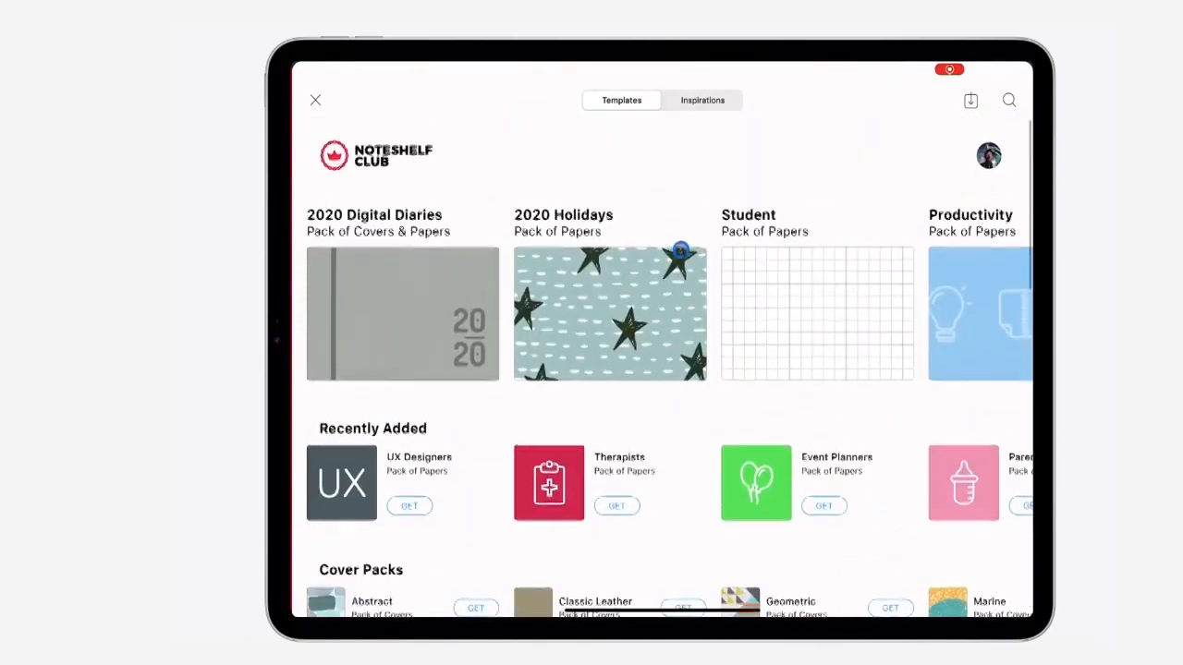
scroll(down, 3)
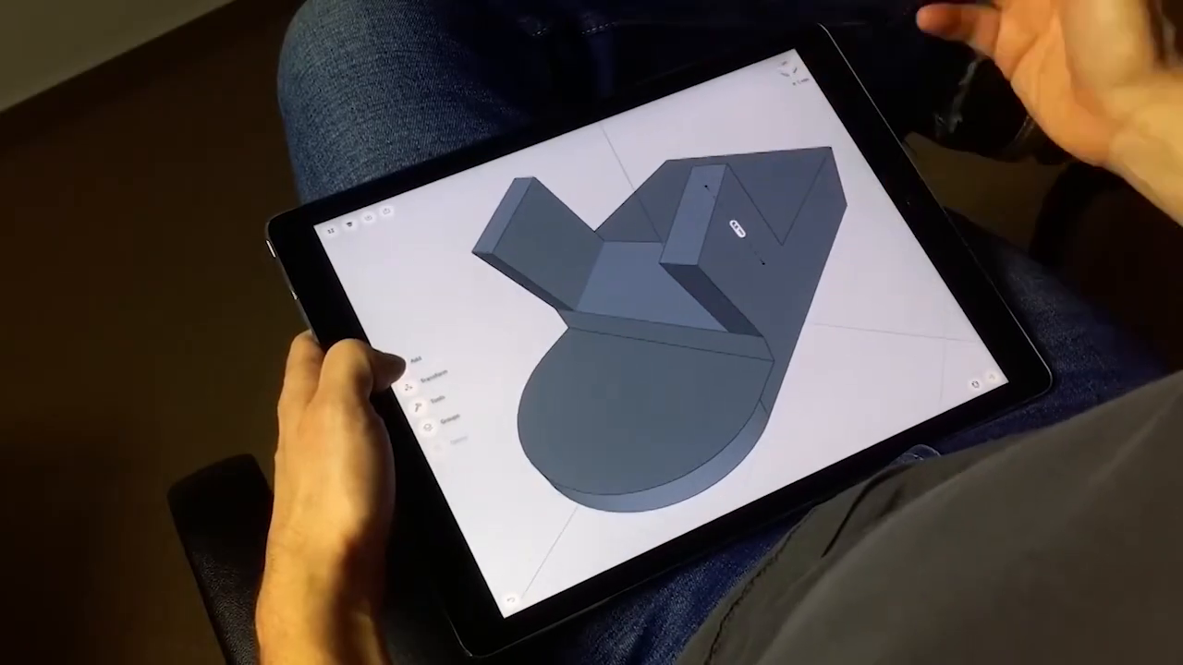
click(730, 254)
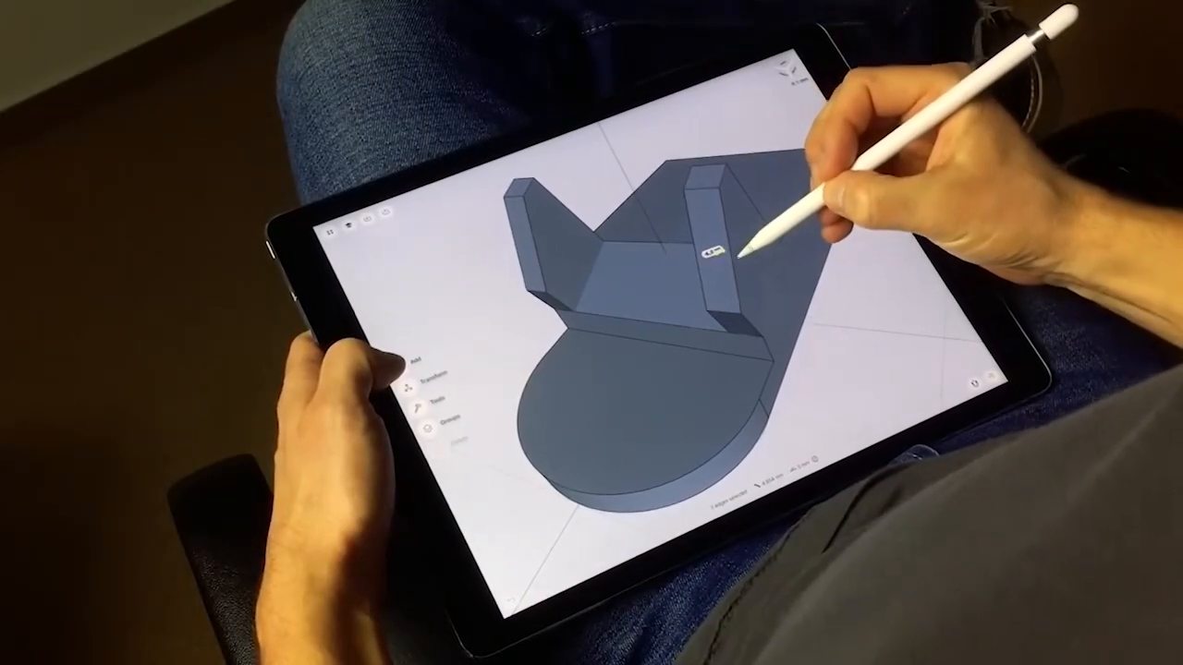